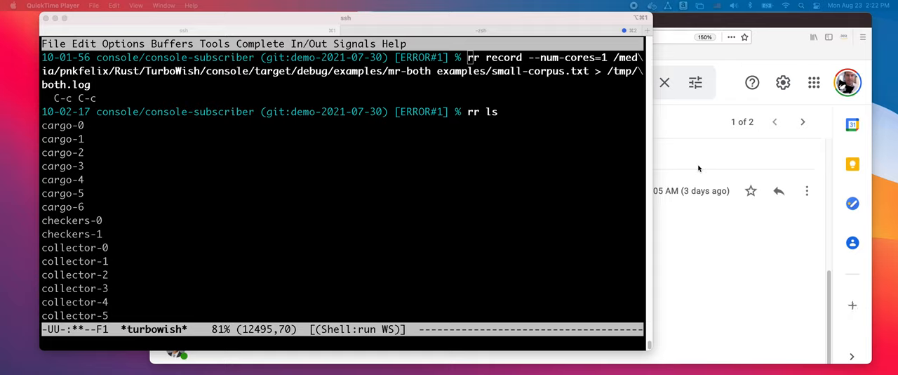
pyautogui.moveTo(585, 167)
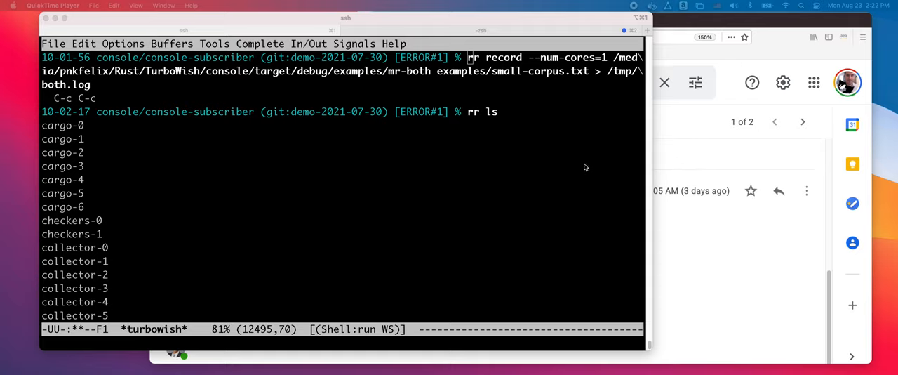
pyautogui.moveTo(561, 159)
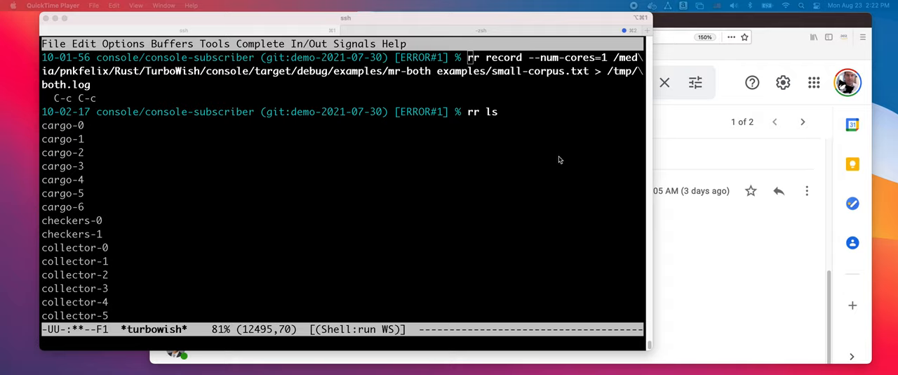
pyautogui.moveTo(532, 65)
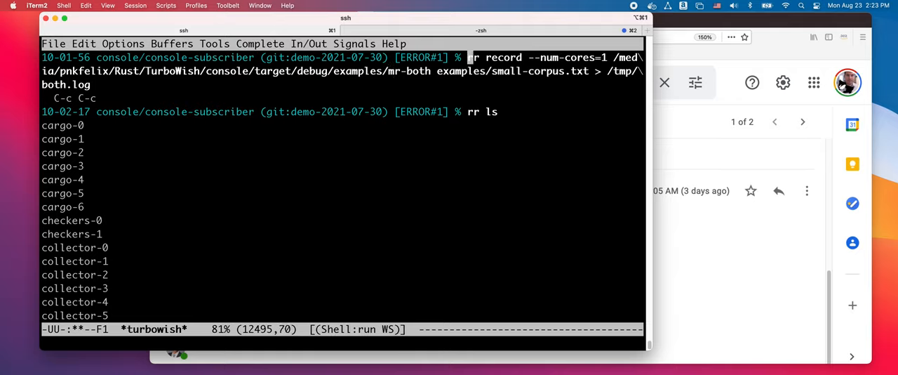
pyautogui.moveTo(463, 90)
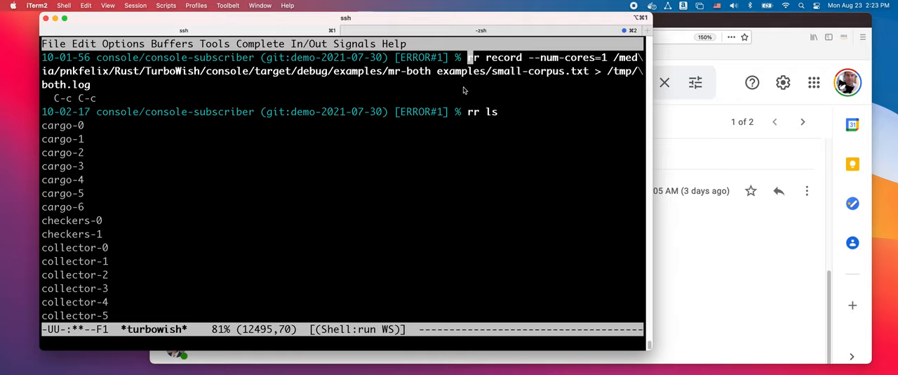
pyautogui.moveTo(530, 79)
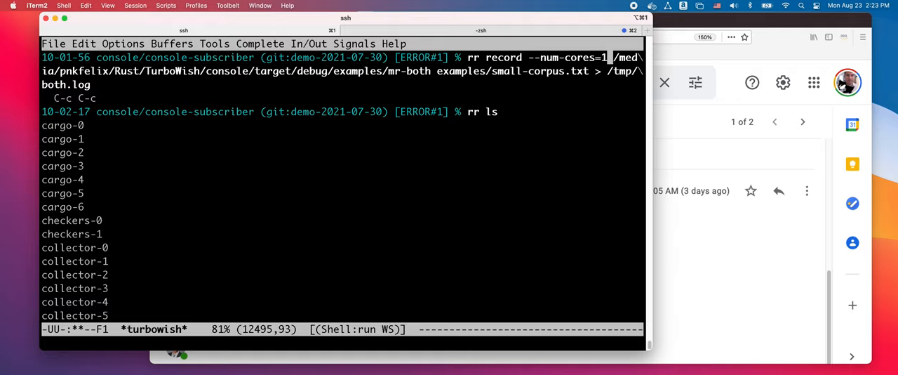
pyautogui.moveTo(517, 73)
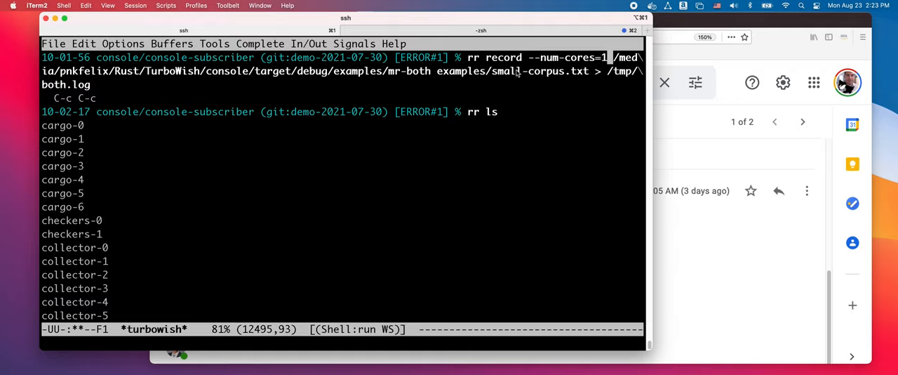
pyautogui.moveTo(523, 63)
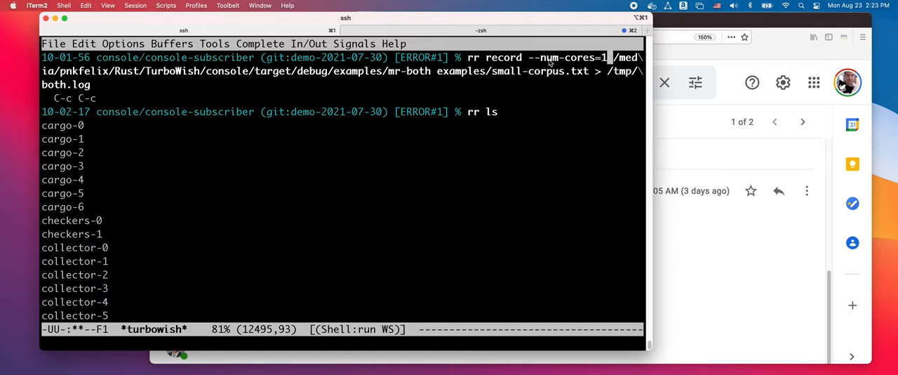
pyautogui.moveTo(567, 64)
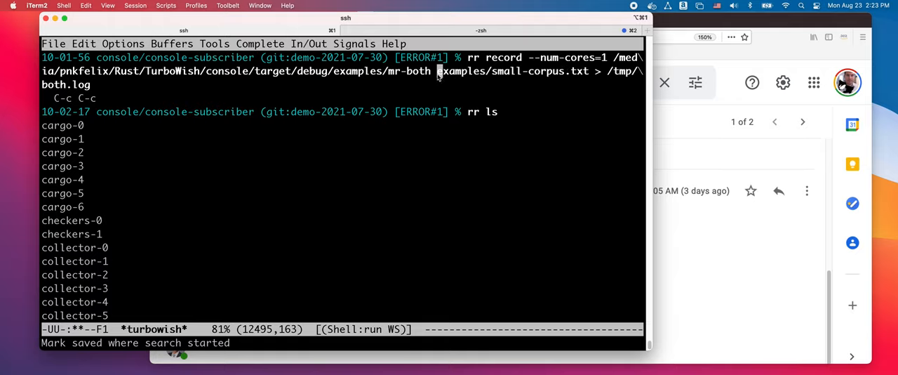
pyautogui.moveTo(599, 76)
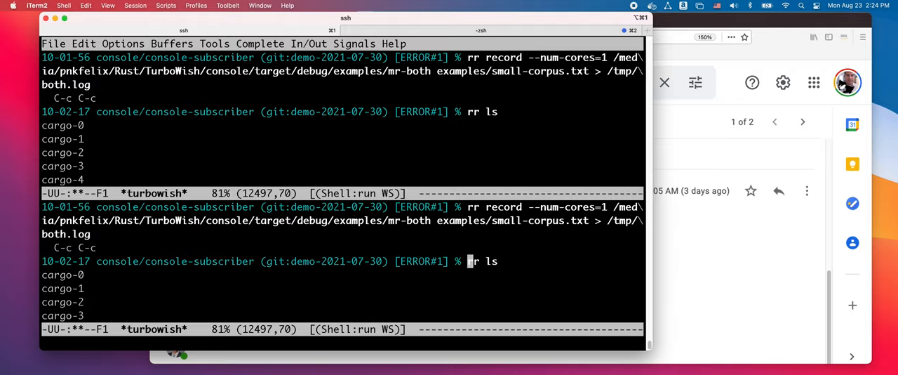
# Incrementally search the terminal for 'mr-both' and then 'pernosco-subm' to reach the upload command.
pyautogui.write('mr-both')
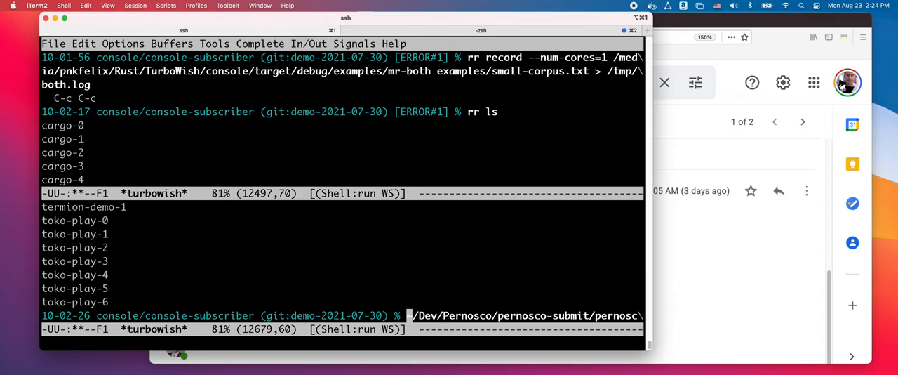
pyautogui.write('per')
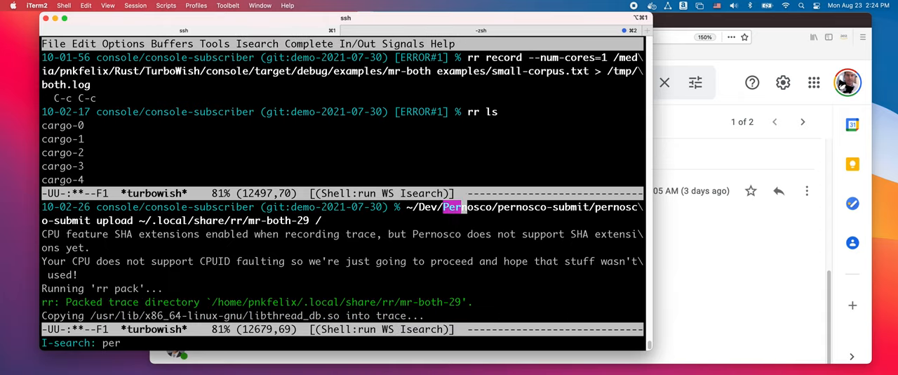
pyautogui.write('nosco-')
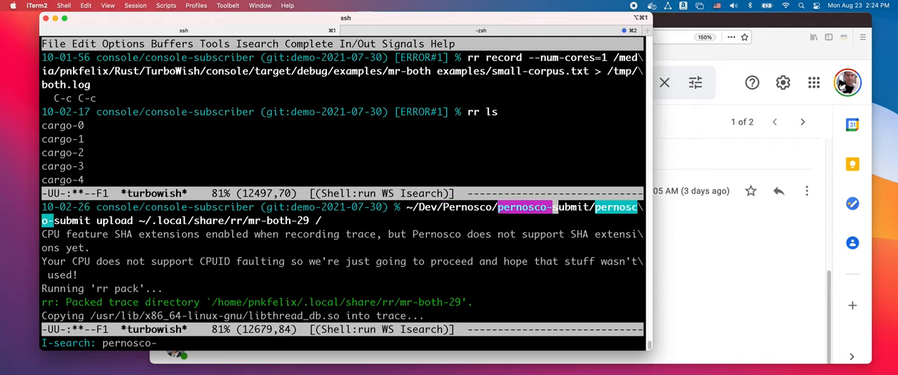
pyautogui.write('subm')
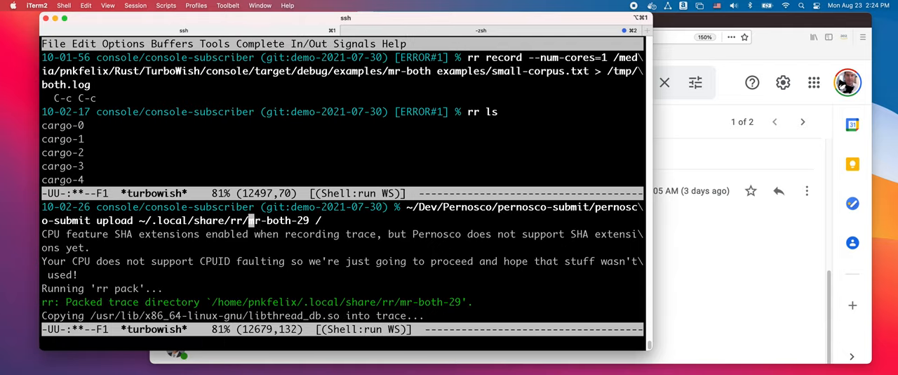
pyautogui.moveTo(551, 211)
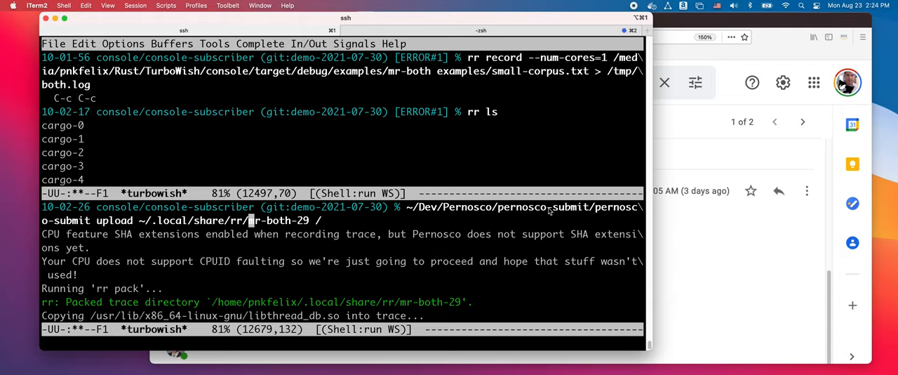
pyautogui.moveTo(191, 226)
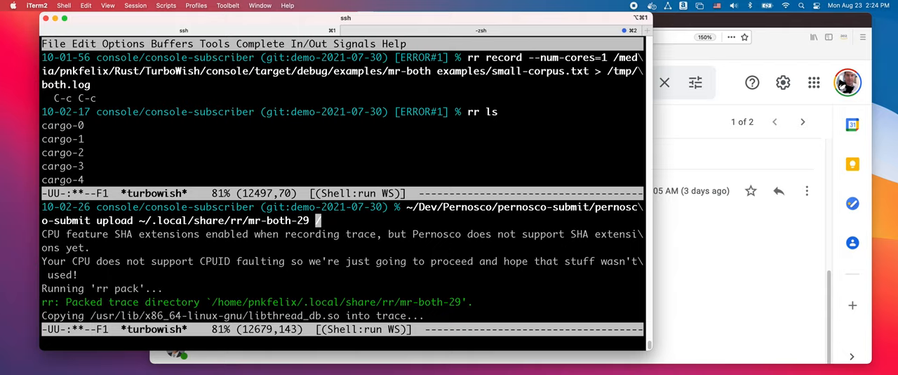
pyautogui.moveTo(314, 219)
pyautogui.write('git status')
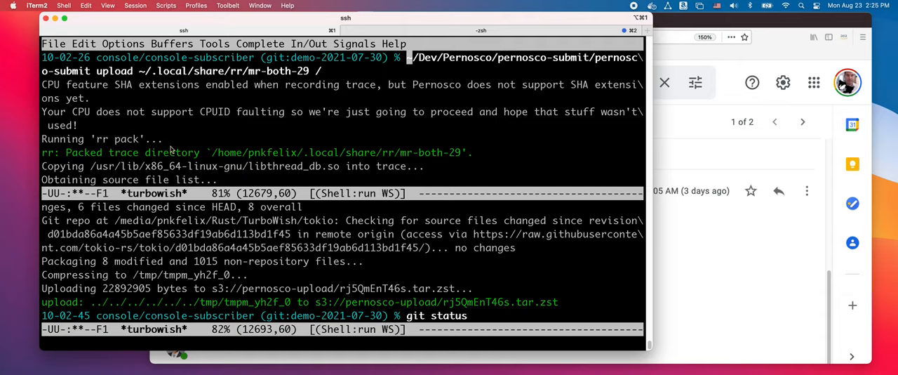
pyautogui.moveTo(127, 146)
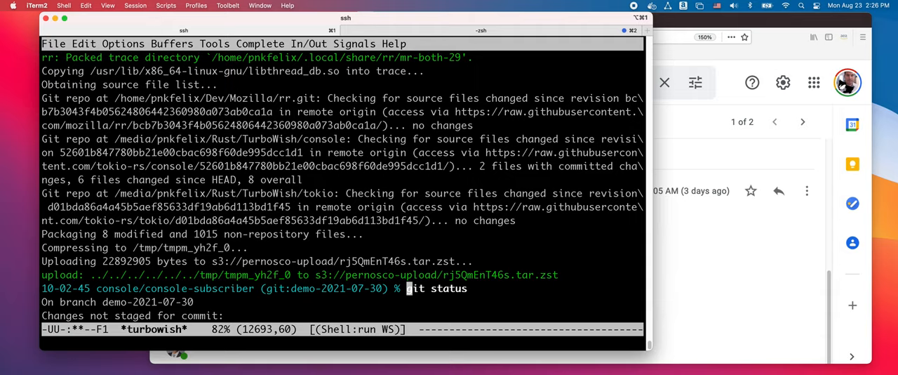
pyautogui.moveTo(341, 266)
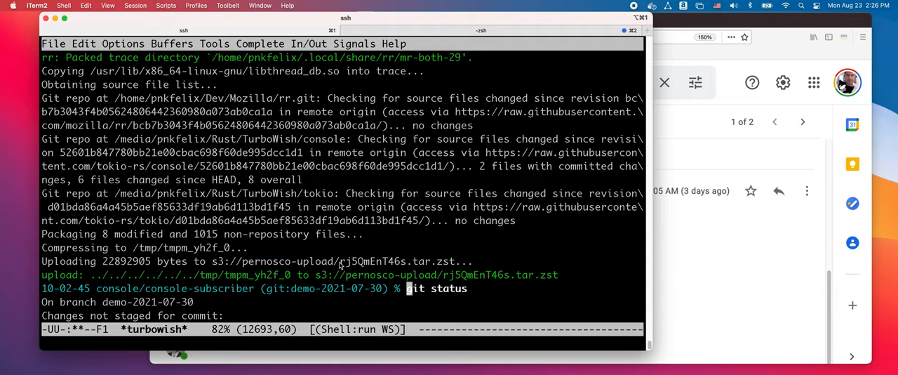
pyautogui.moveTo(231, 287)
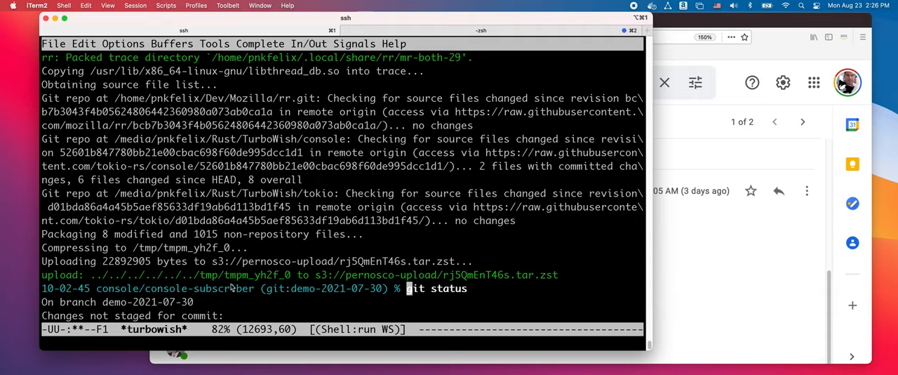
pyautogui.moveTo(62, 298)
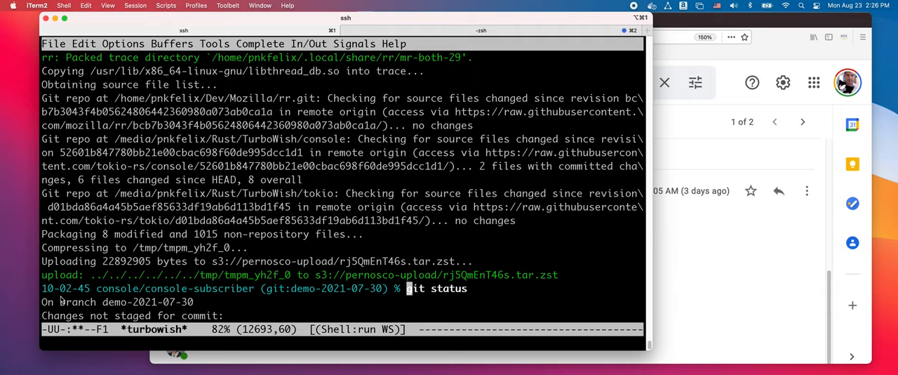
pyautogui.moveTo(62, 299)
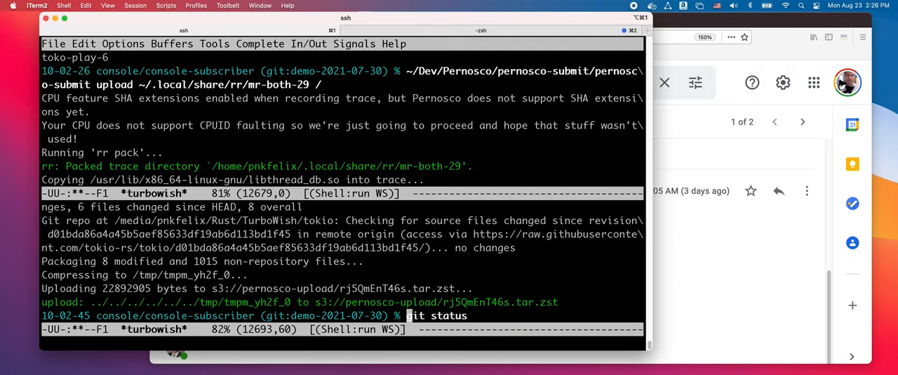
pyautogui.moveTo(356, 162)
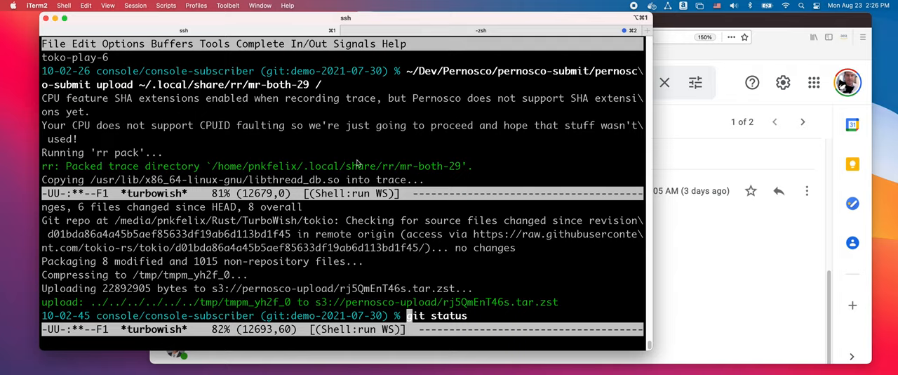
pyautogui.click(356, 20)
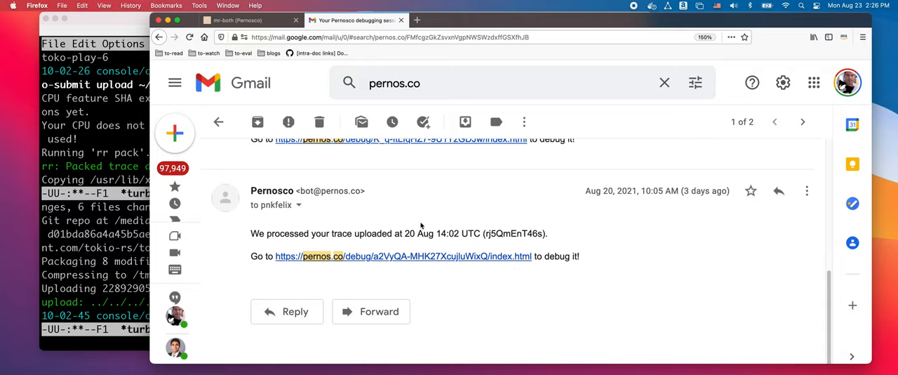
pyautogui.moveTo(634, 204)
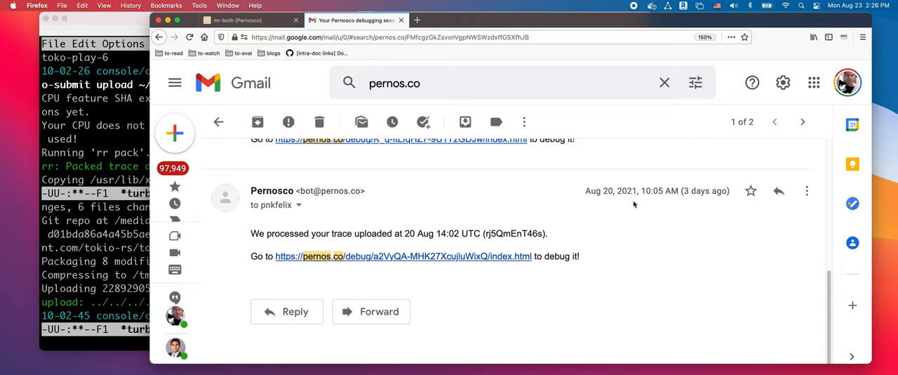
pyautogui.moveTo(320, 223)
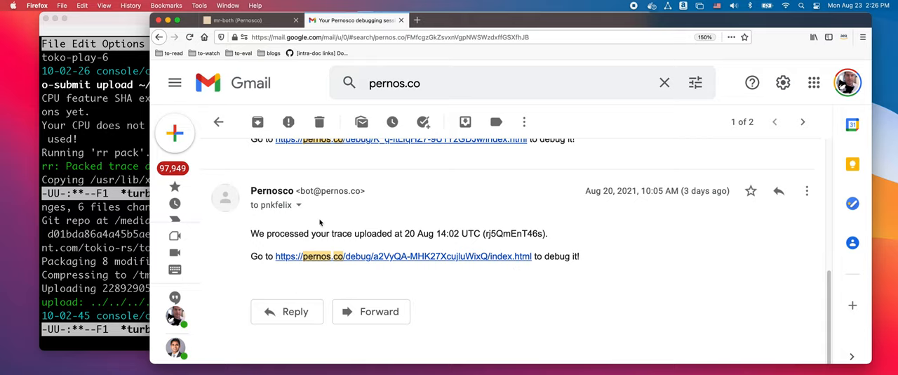
pyautogui.moveTo(410, 256)
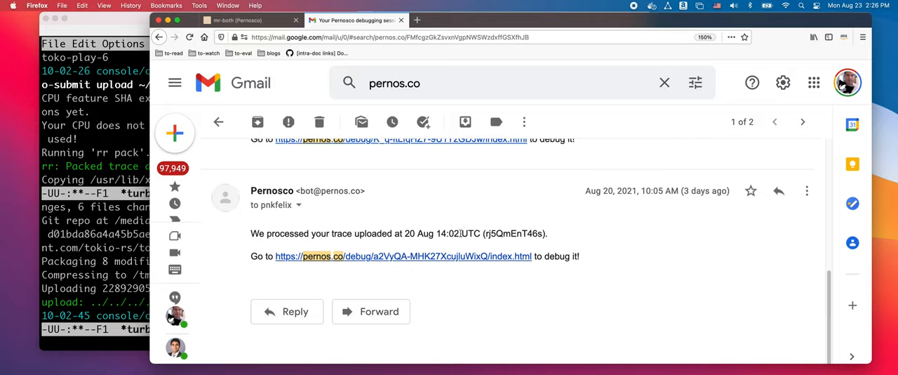
# Open the processed mr-both trace and load and scroll through earlier stdout lines.
pyautogui.click(404, 256)
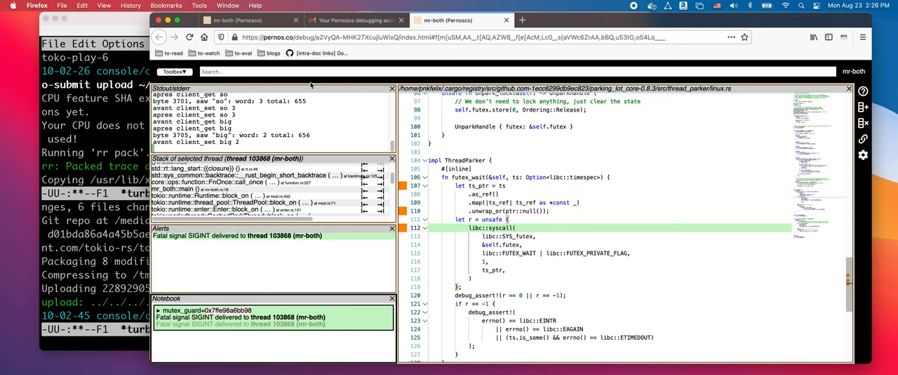
pyautogui.moveTo(337, 161)
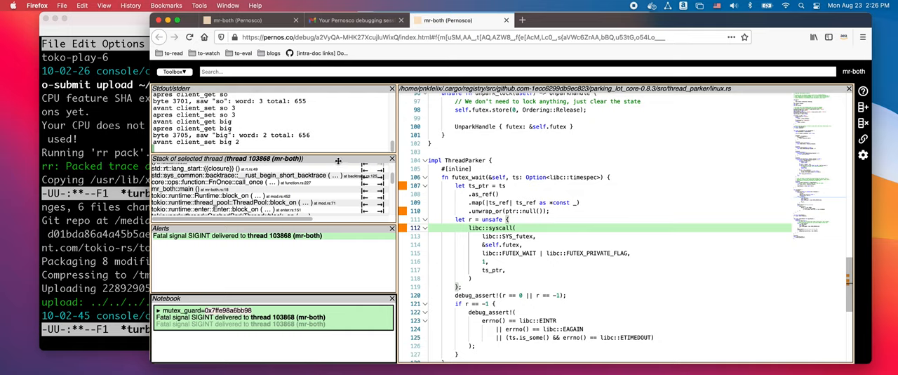
pyautogui.moveTo(331, 113)
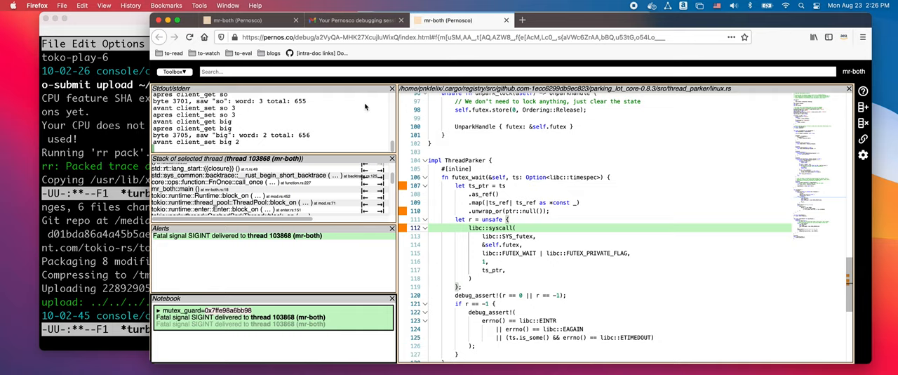
pyautogui.moveTo(365, 108)
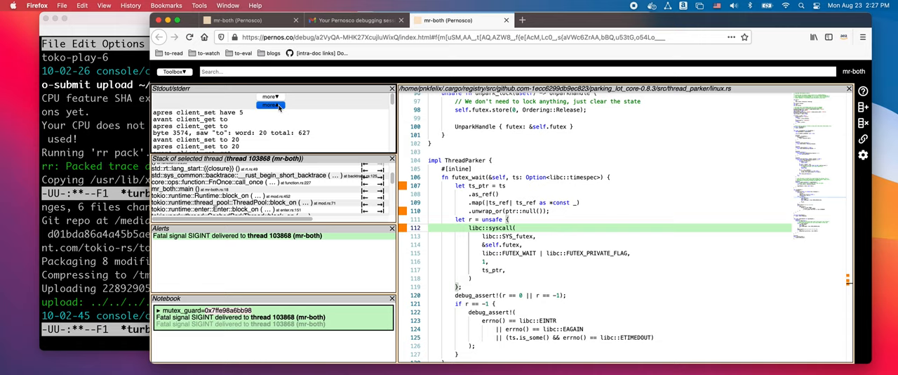
pyautogui.click(268, 105)
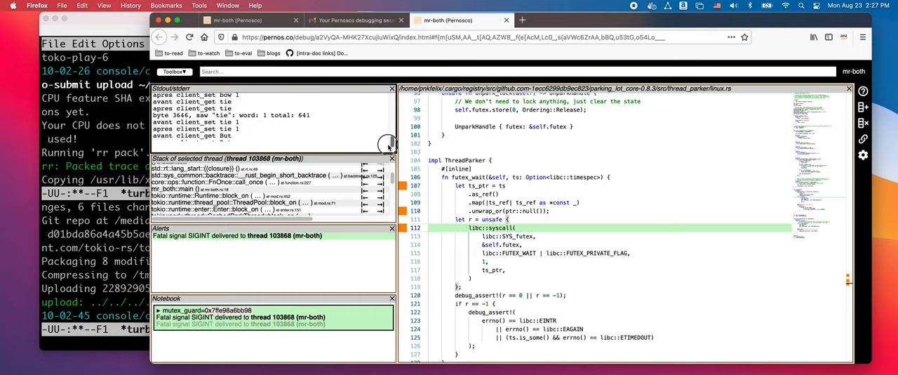
pyautogui.scroll(-3)
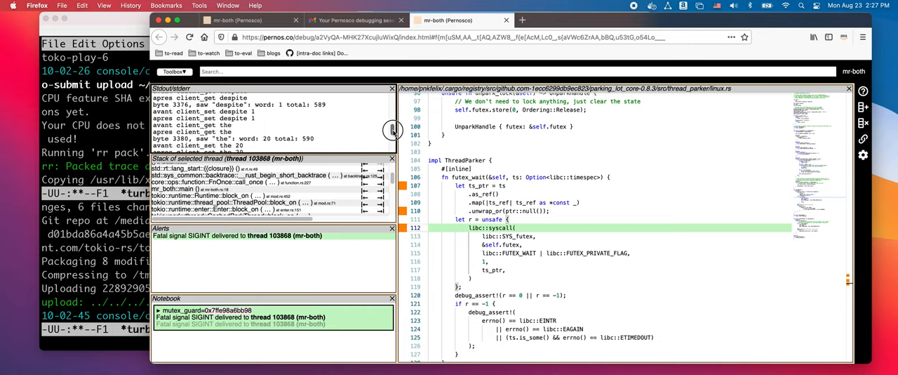
pyautogui.scroll(-3)
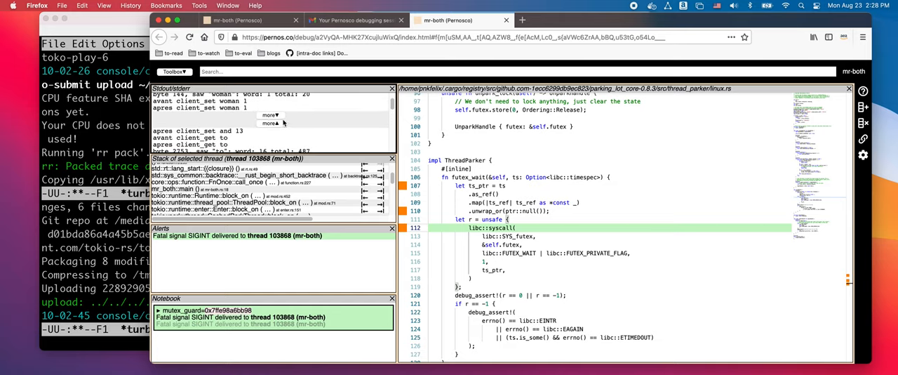
pyautogui.moveTo(351, 113)
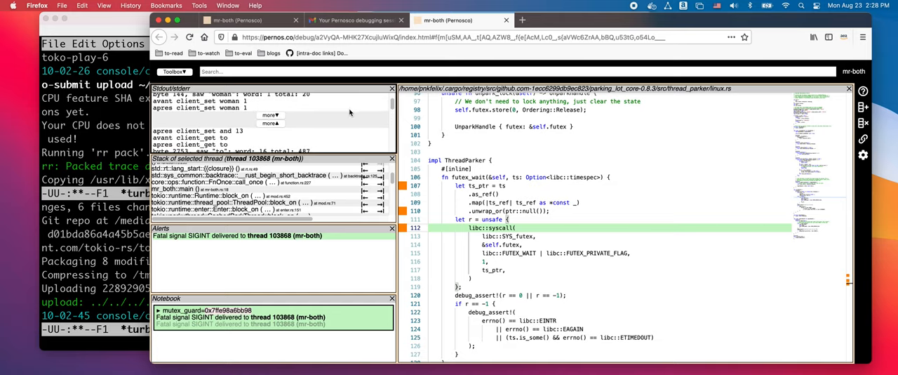
pyautogui.moveTo(280, 348)
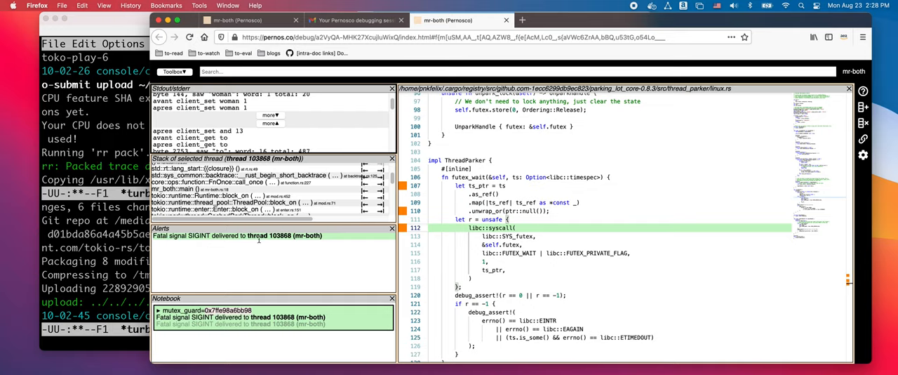
pyautogui.moveTo(296, 175)
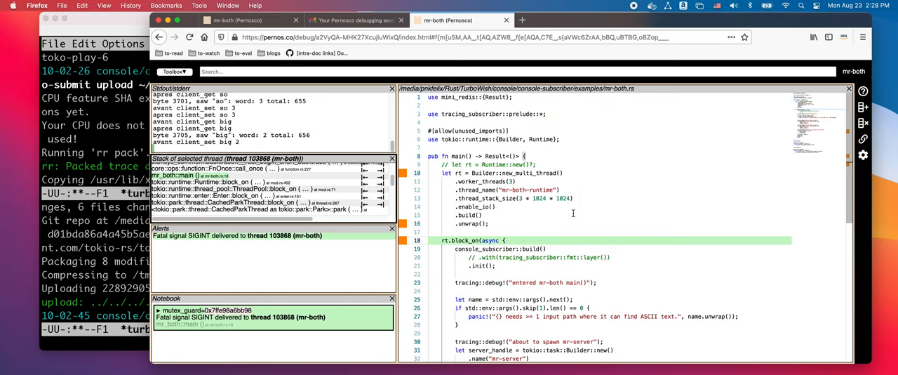
# Scroll the client_lib.rs source reached from the 'avant client_set so 2' output line.
pyautogui.scroll(-3)
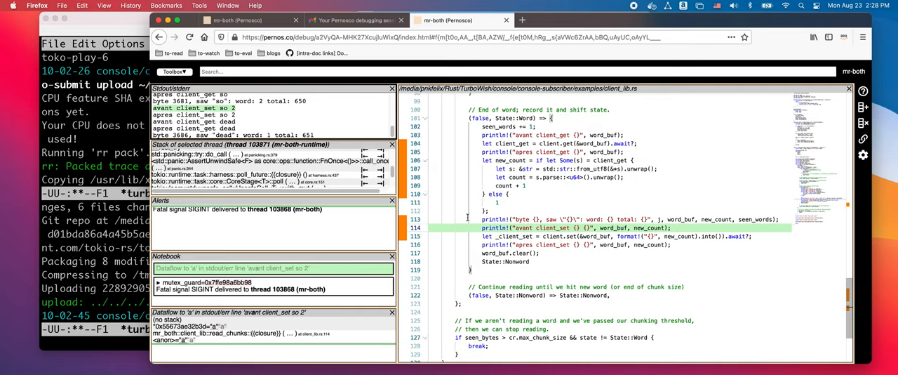
pyautogui.moveTo(516, 228)
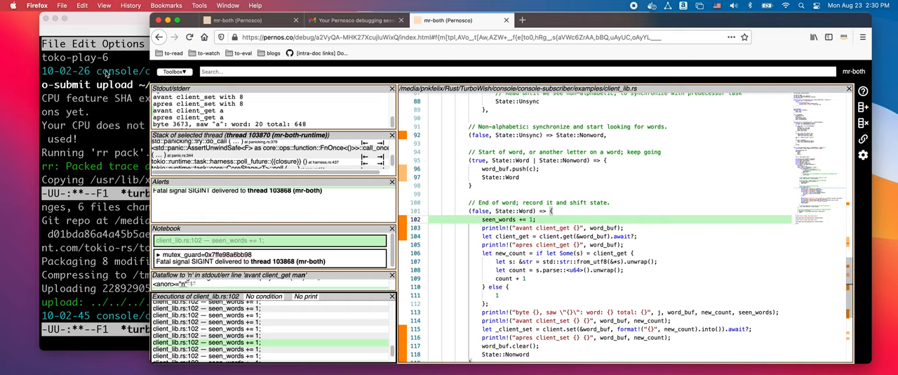
# List the running threads and select console_subscri thread 103872.
pyautogui.click(173, 71)
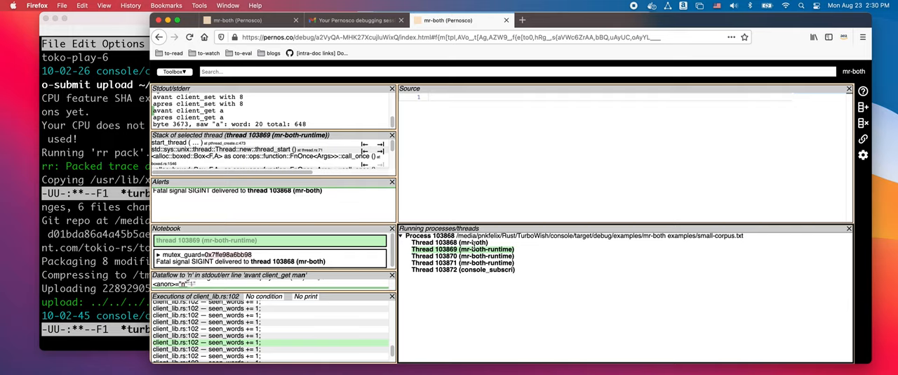
pyautogui.click(461, 270)
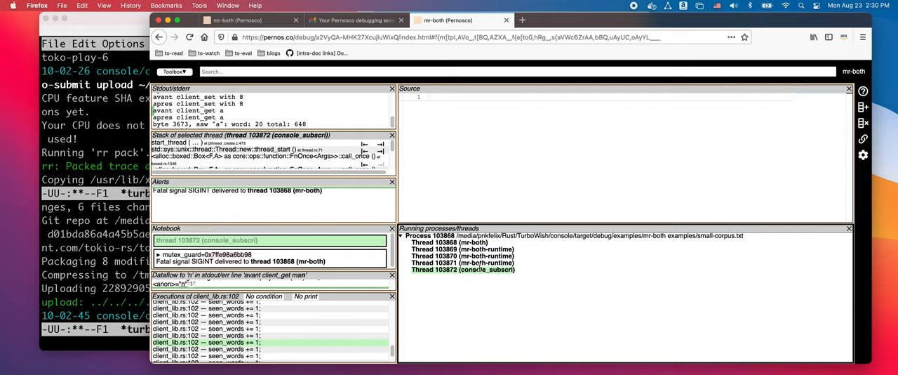
pyautogui.moveTo(479, 268)
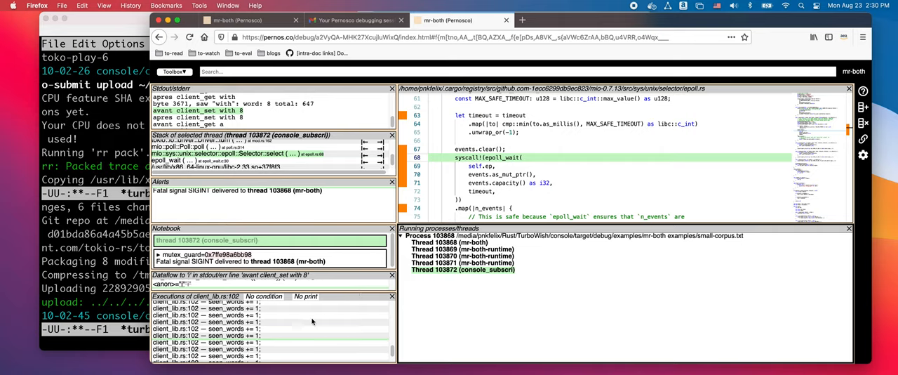
pyautogui.moveTo(365, 208)
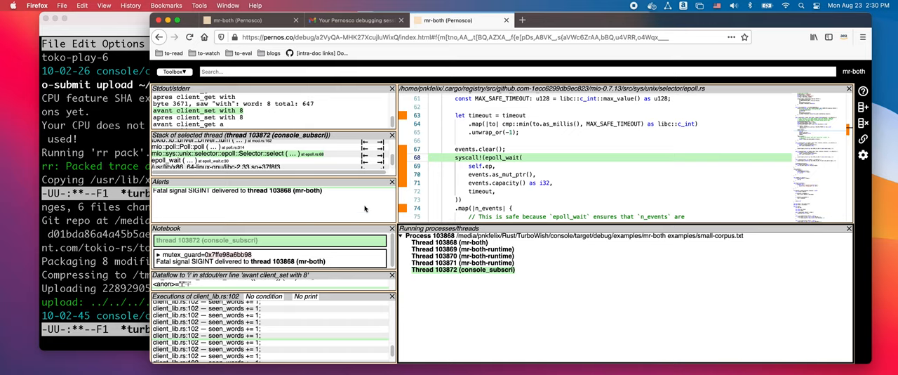
# Show thread 103872's executed instructions and scroll through those around epoll_wait.
pyautogui.click(174, 71)
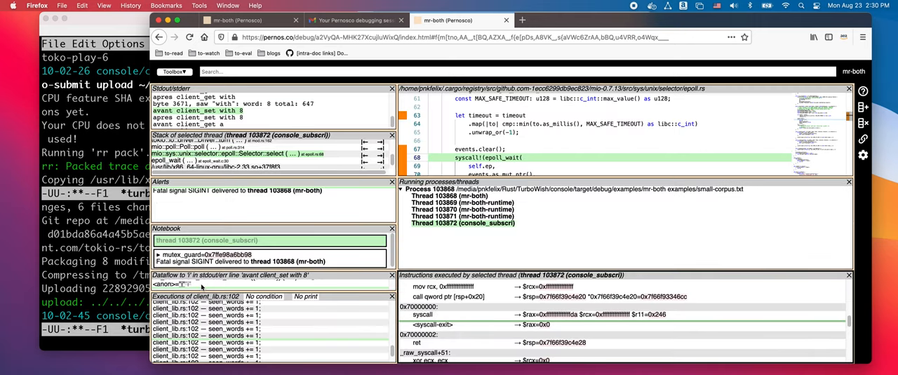
pyautogui.scroll(-3)
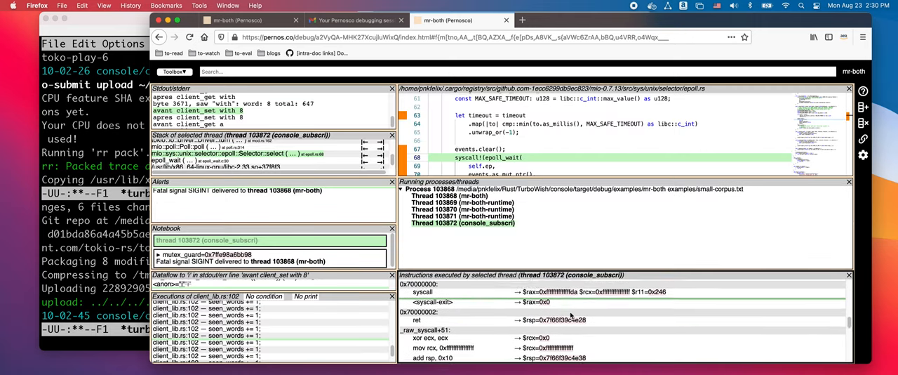
pyautogui.scroll(-3)
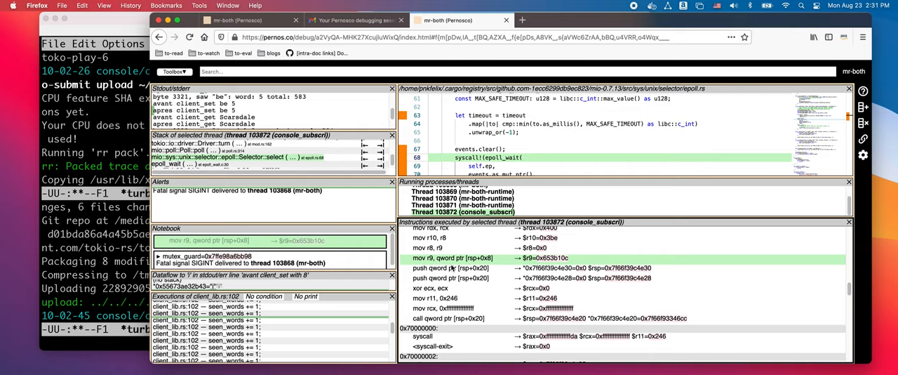
pyautogui.moveTo(453, 269)
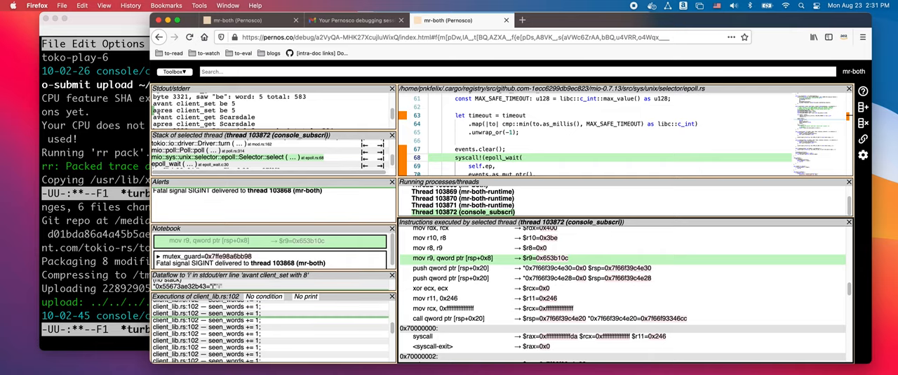
pyautogui.moveTo(505, 264)
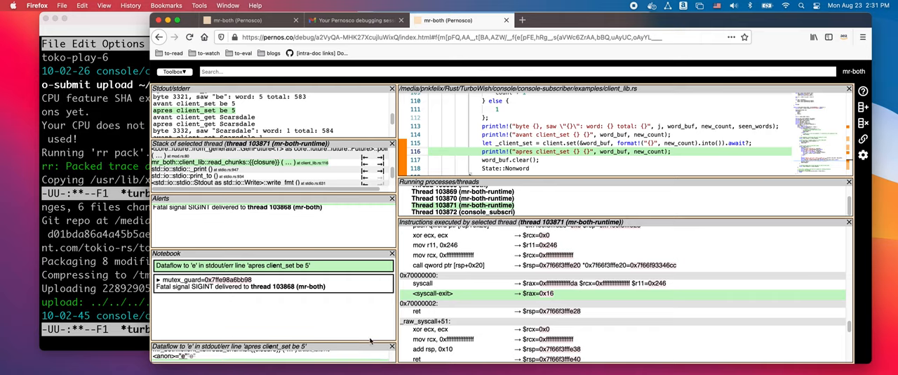
# Trace register $r10's dataflow back to read_chunks at client_lib.rs line 113.
pyautogui.click(260, 287)
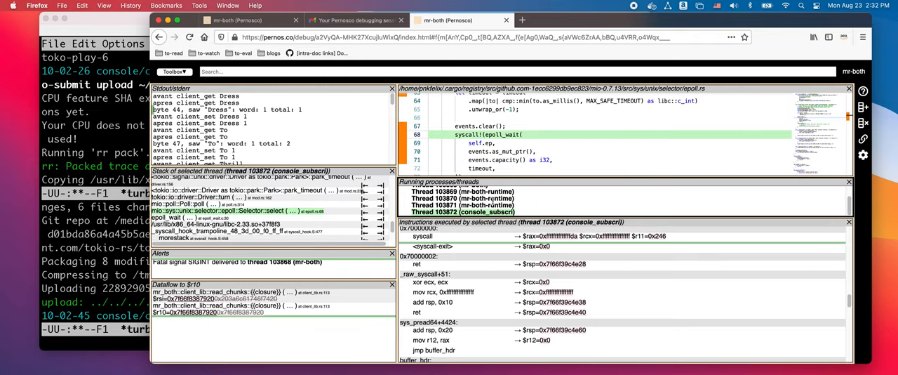
pyautogui.moveTo(554, 272)
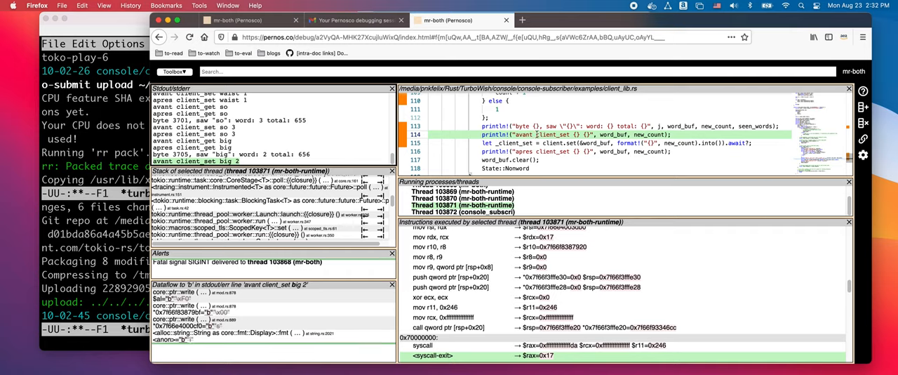
pyautogui.moveTo(573, 142)
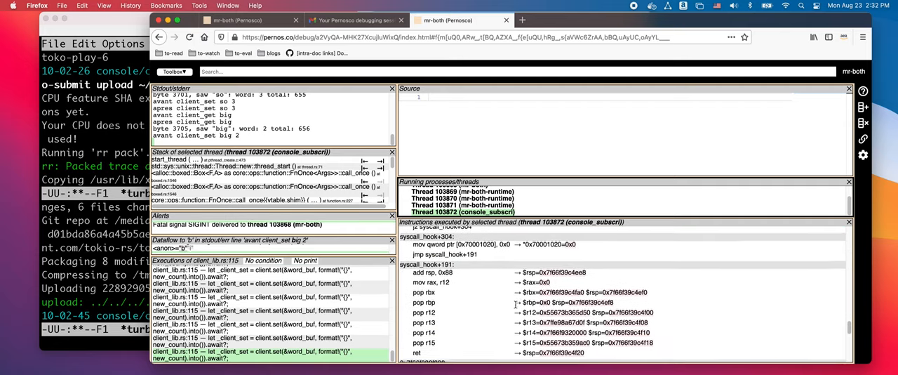
pyautogui.scroll(-3)
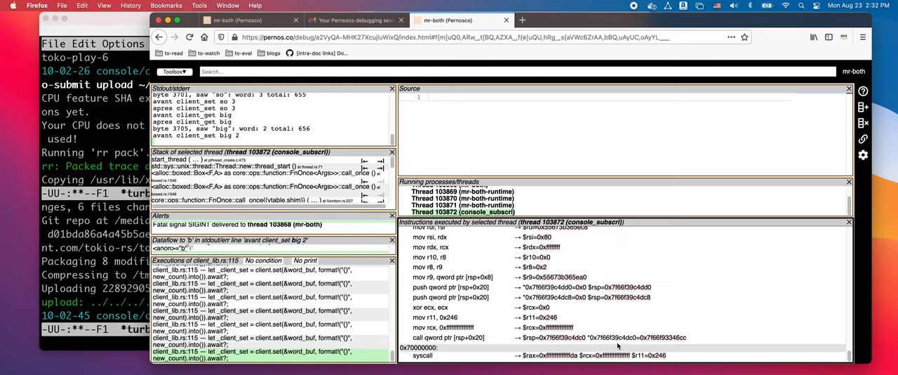
pyautogui.moveTo(605, 362)
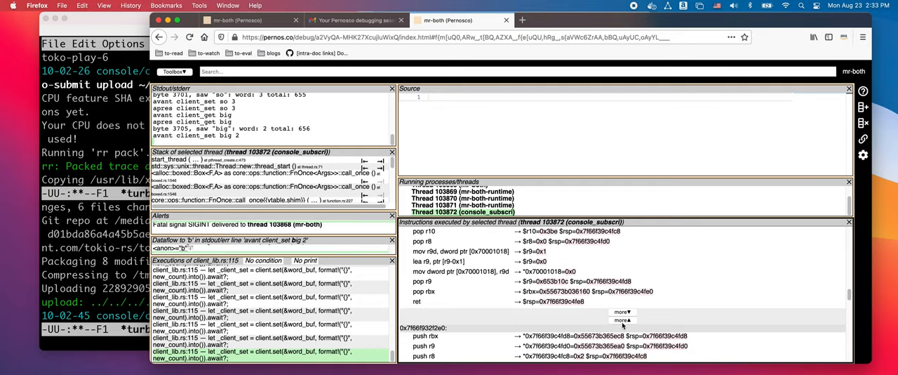
pyautogui.moveTo(854, 294)
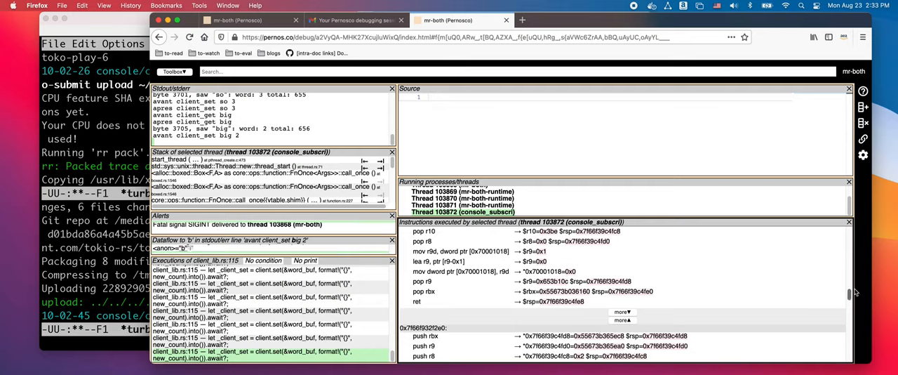
pyautogui.scroll(-3)
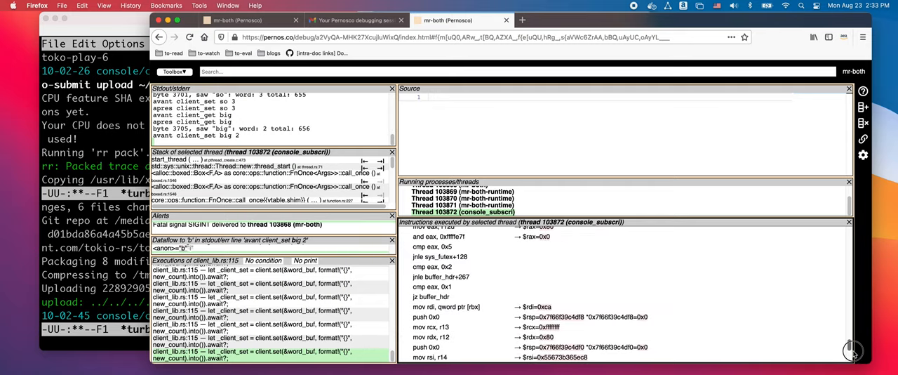
pyautogui.scroll(-3)
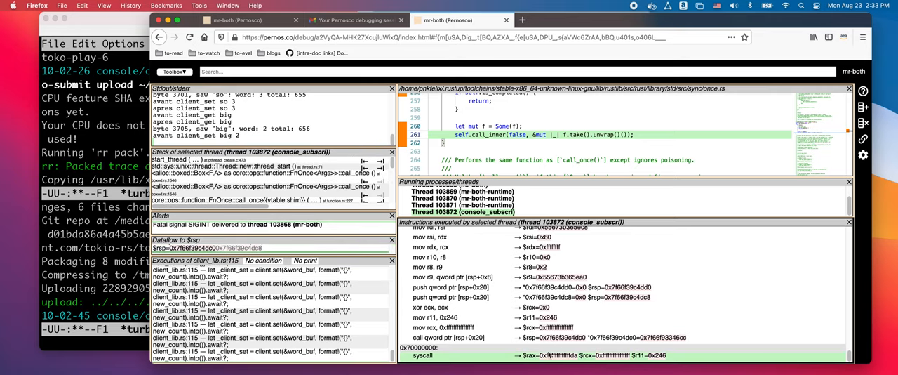
pyautogui.moveTo(558, 308)
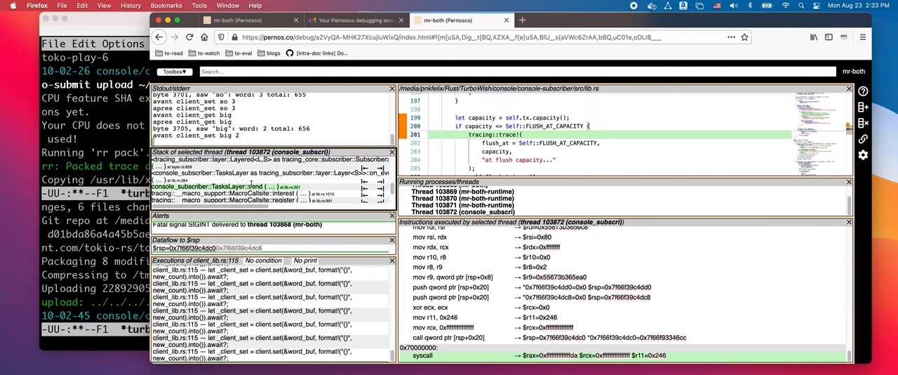
pyautogui.moveTo(547, 297)
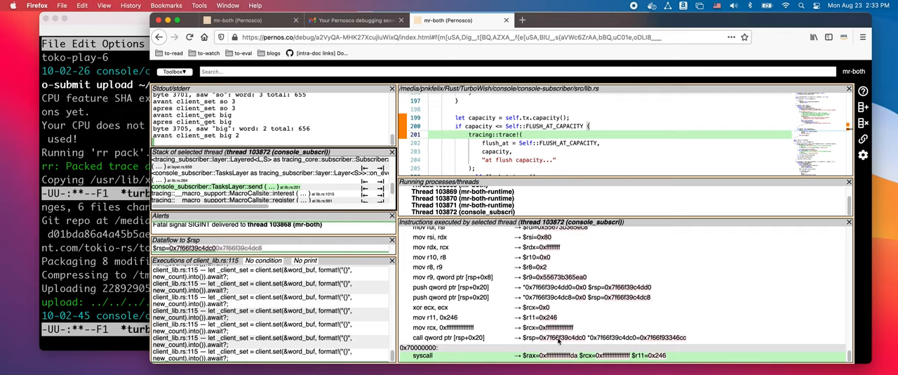
pyautogui.moveTo(588, 256)
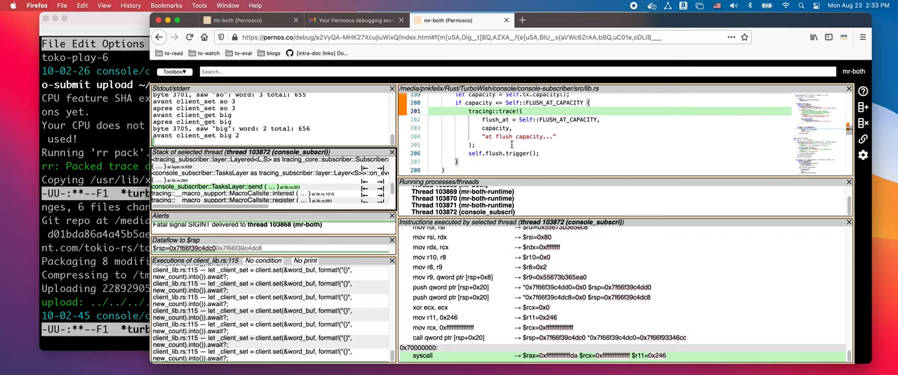
pyautogui.moveTo(535, 316)
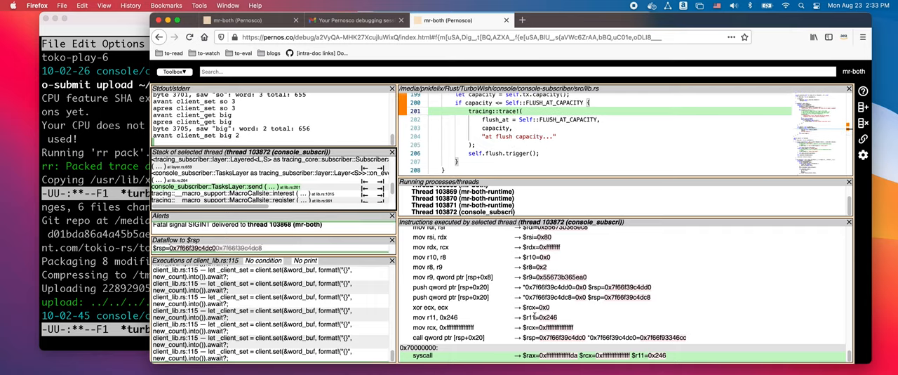
pyautogui.moveTo(498, 255)
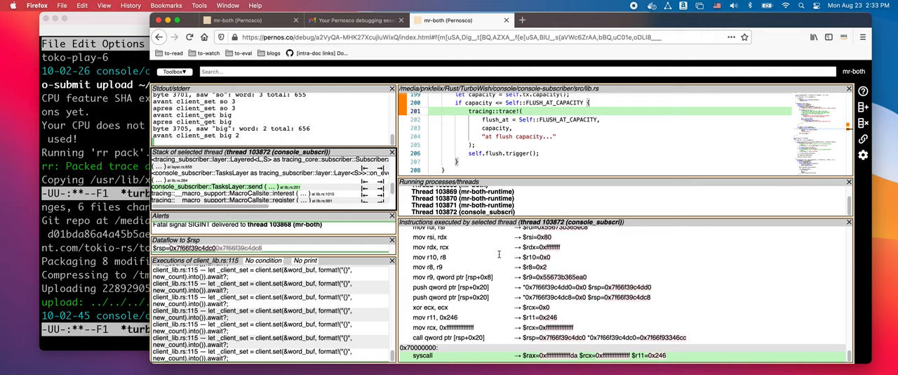
pyautogui.moveTo(307, 312)
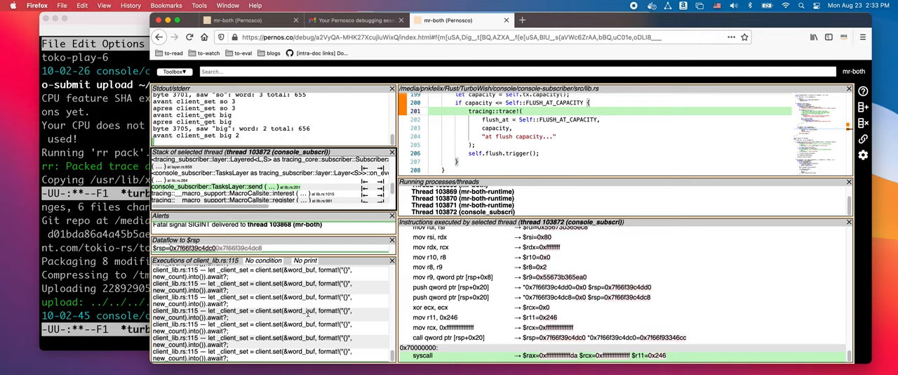
pyautogui.moveTo(467, 265)
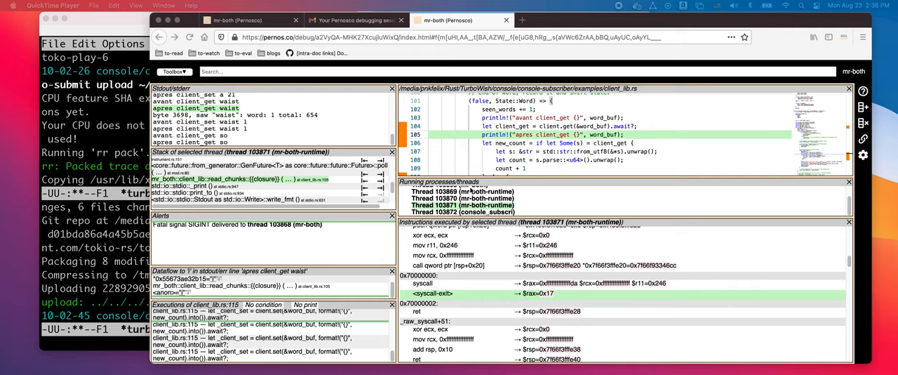
pyautogui.moveTo(511, 265)
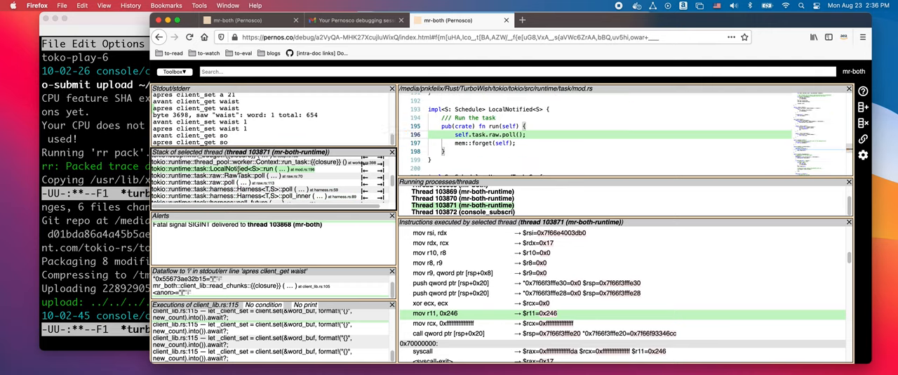
# Jump to the RawTask poll caller frame and show its raw.rs source.
pyautogui.click(204, 182)
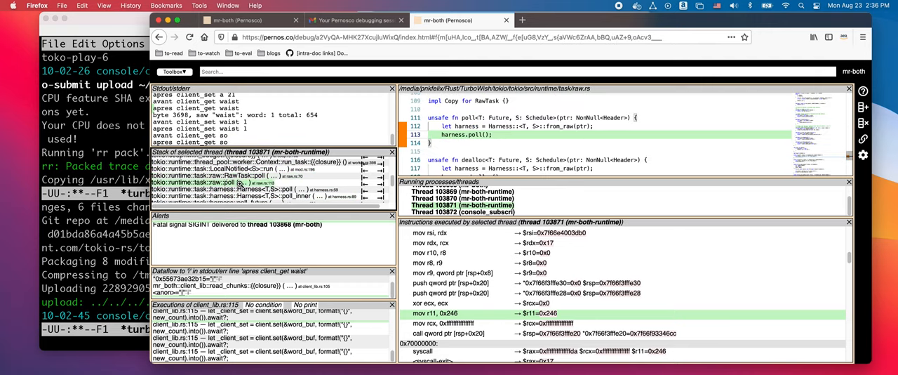
pyautogui.click(238, 162)
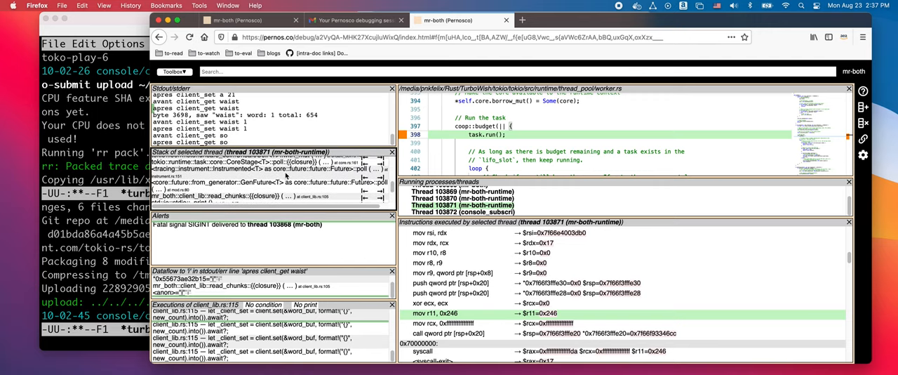
pyautogui.moveTo(363, 183)
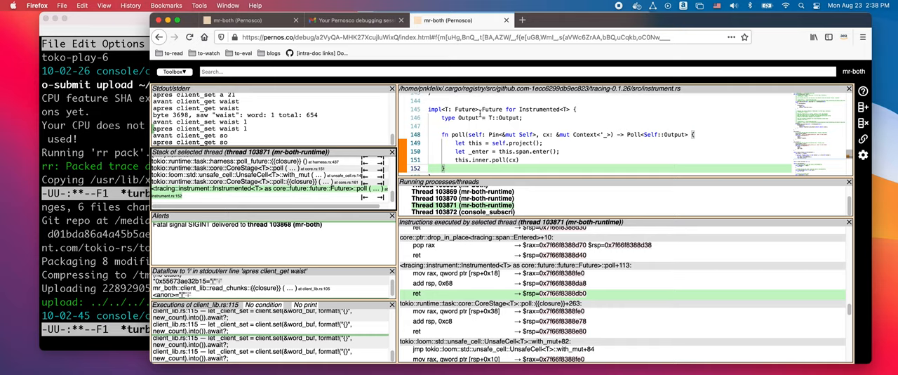
pyautogui.moveTo(436, 134)
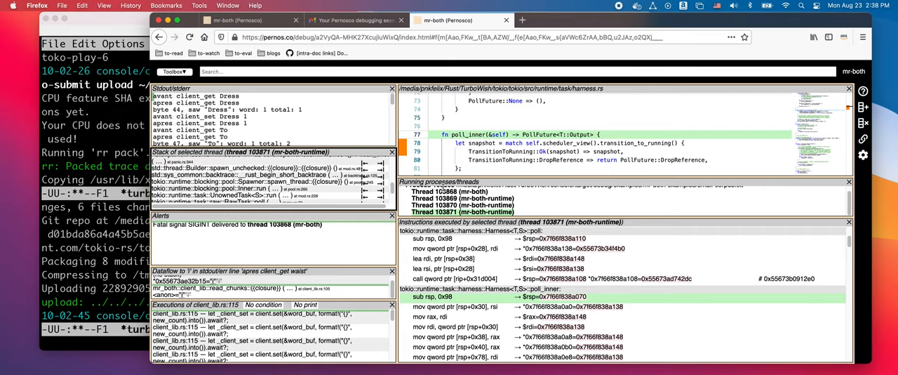
# Select the main mr-both thread 103868 in Running processes.
pyautogui.click(450, 191)
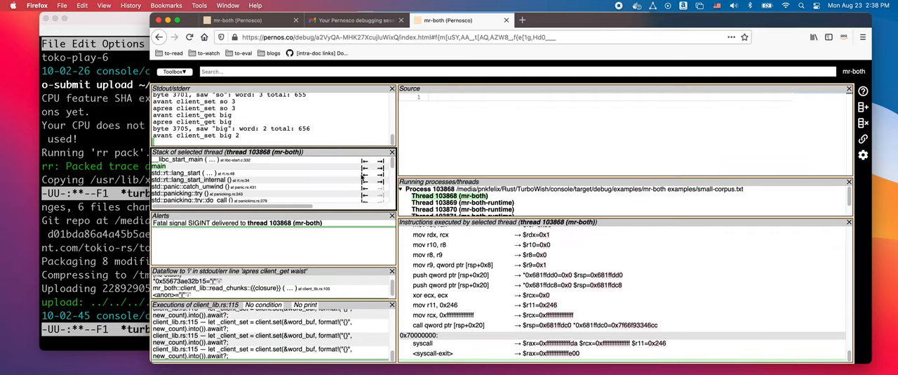
pyautogui.moveTo(382, 172)
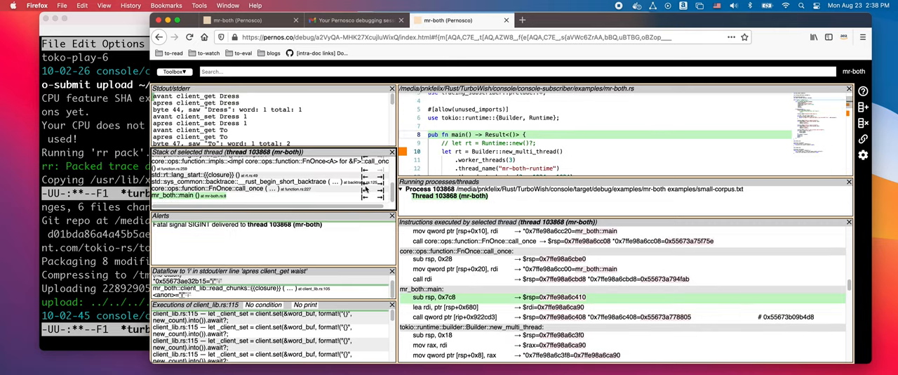
pyautogui.moveTo(358, 197)
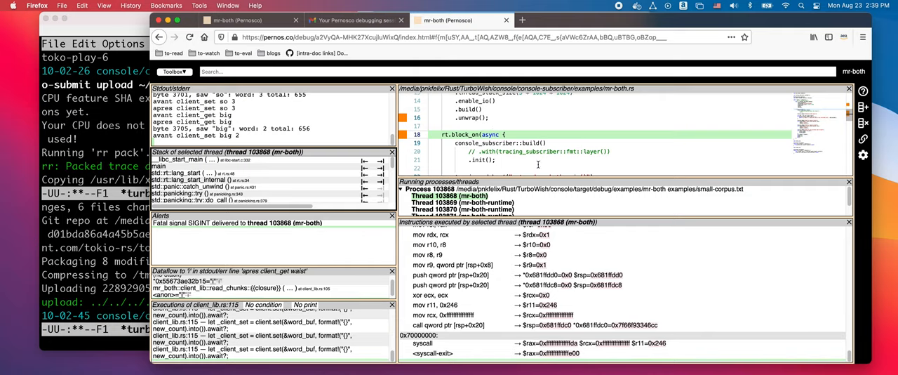
pyautogui.moveTo(474, 146)
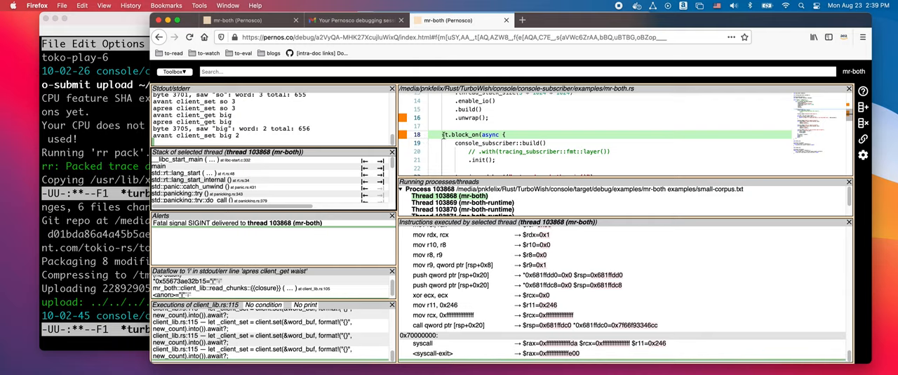
pyautogui.moveTo(462, 247)
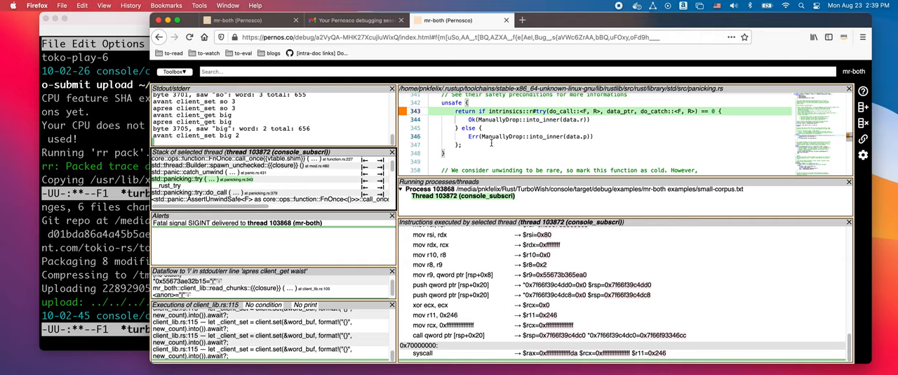
pyautogui.moveTo(488, 205)
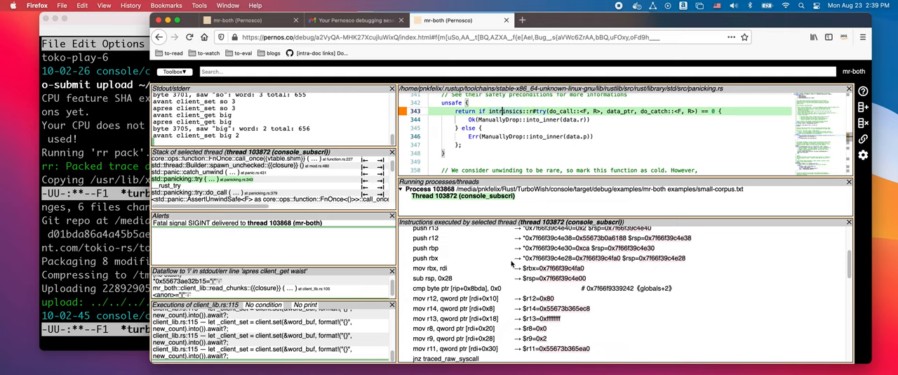
# Scroll the 'Executions of client_lib.rs:115' list toward later executions.
pyautogui.scroll(-3)
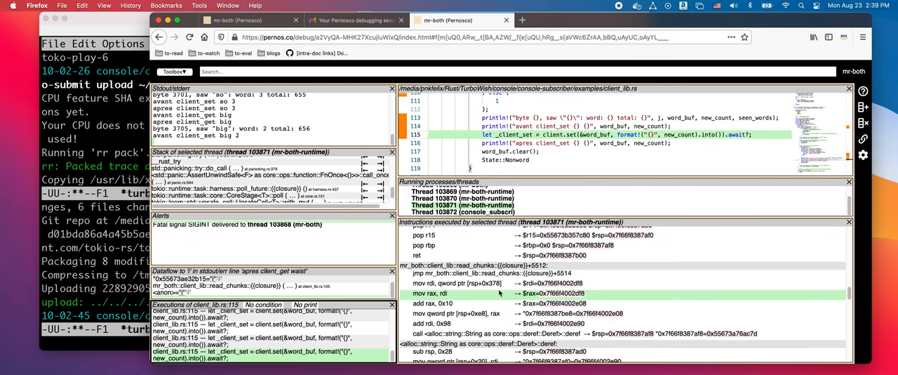
pyautogui.moveTo(500, 293)
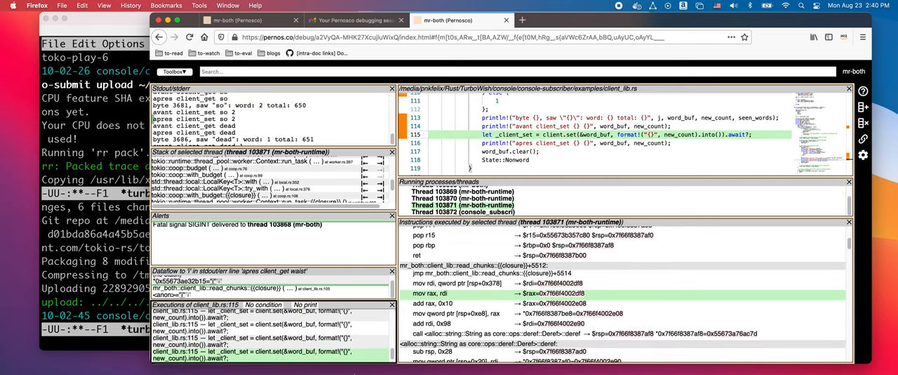
pyautogui.click(174, 71)
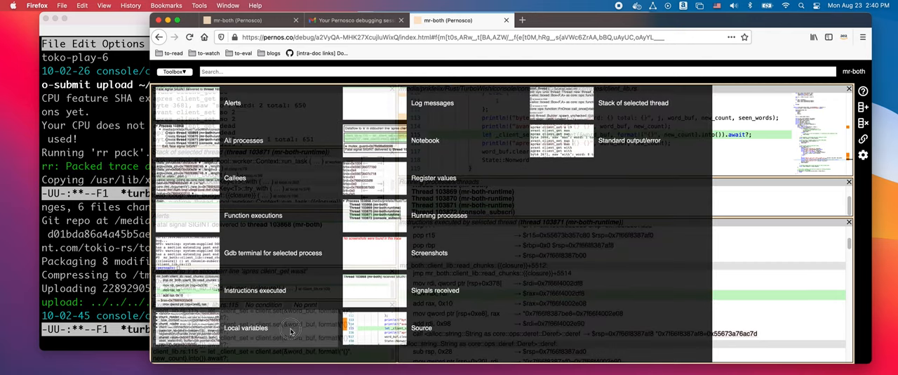
pyautogui.moveTo(206, 213)
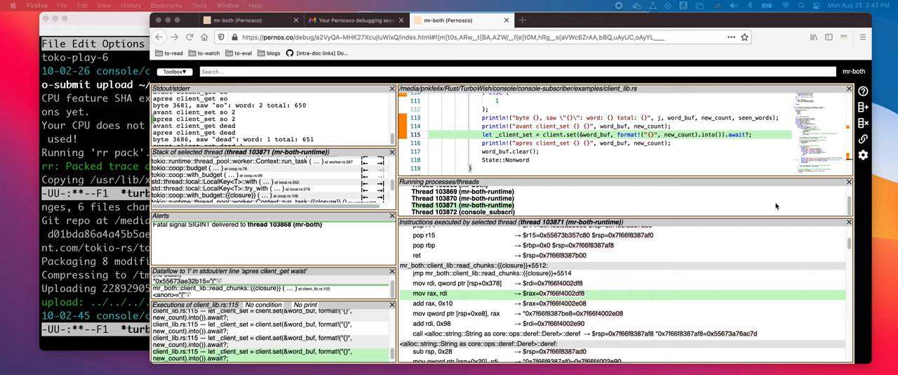
pyautogui.moveTo(775, 206)
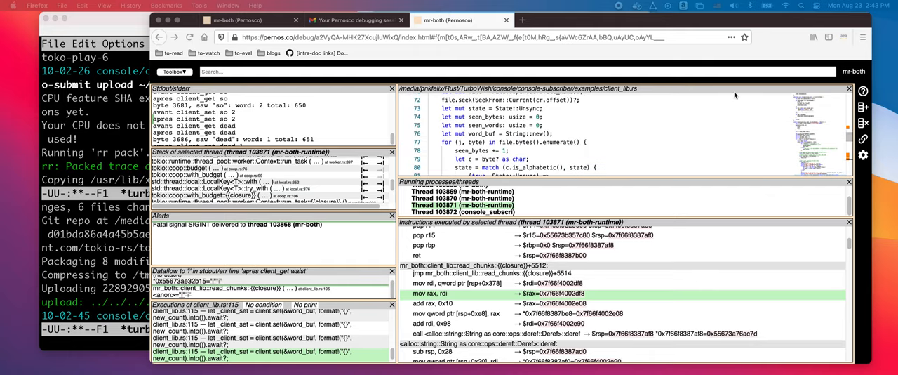
pyautogui.moveTo(523, 19)
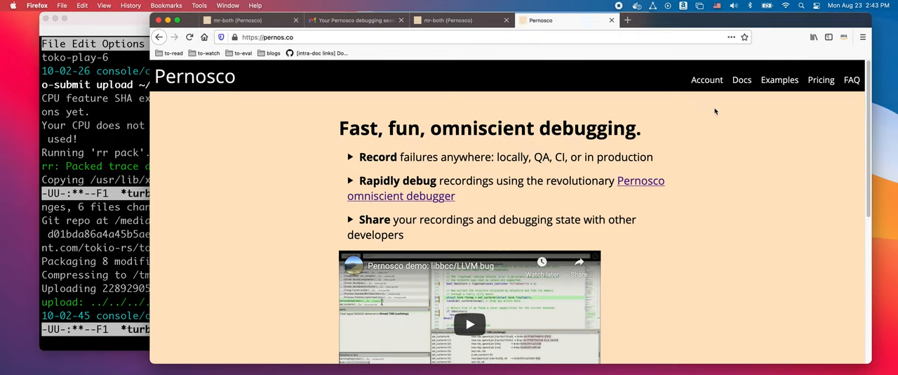
pyautogui.moveTo(707, 79)
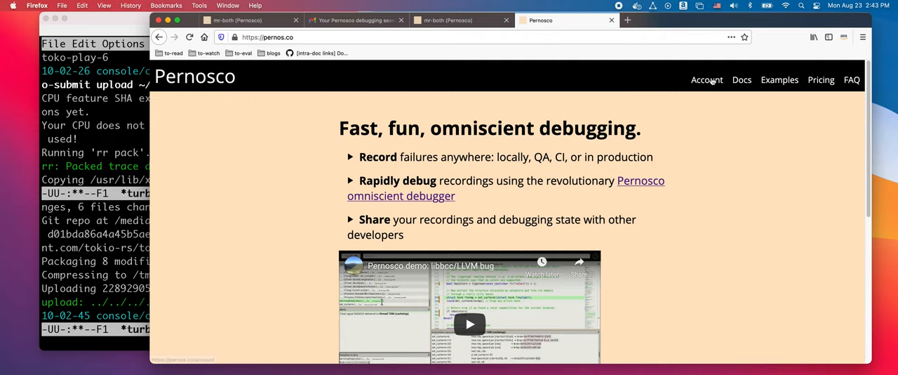
# Go to the Pernosco pricing page showing Free, Individual, Professional and Business plans.
pyautogui.click(821, 79)
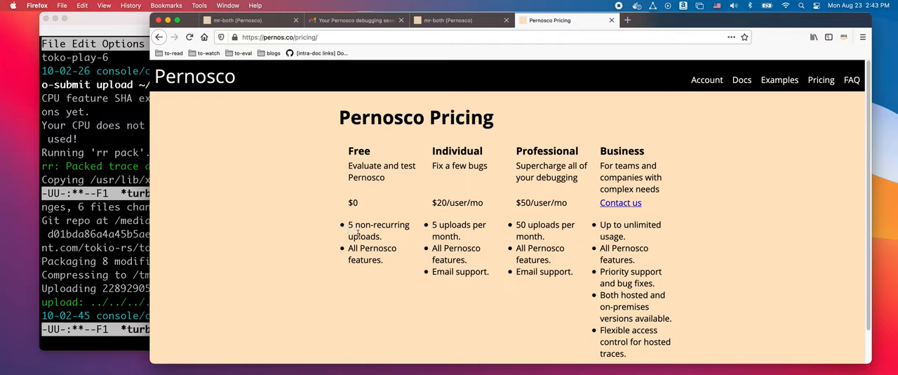
pyautogui.moveTo(376, 272)
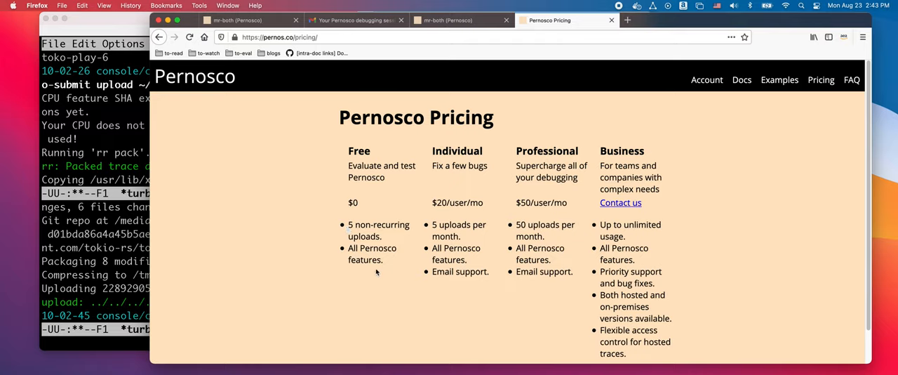
pyautogui.moveTo(403, 220)
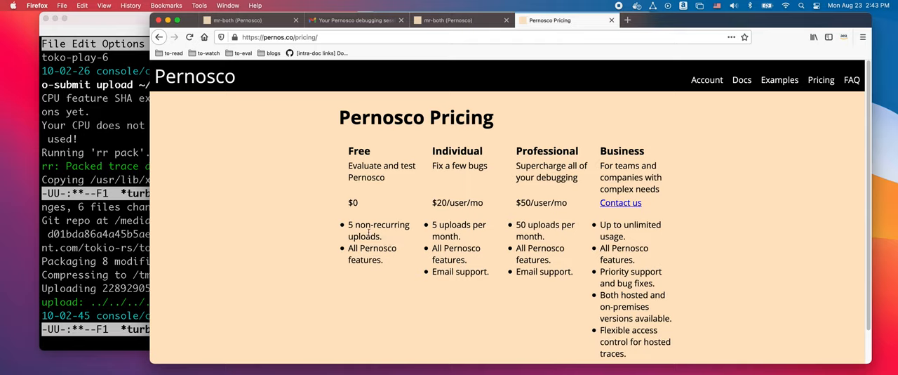
pyautogui.moveTo(402, 240)
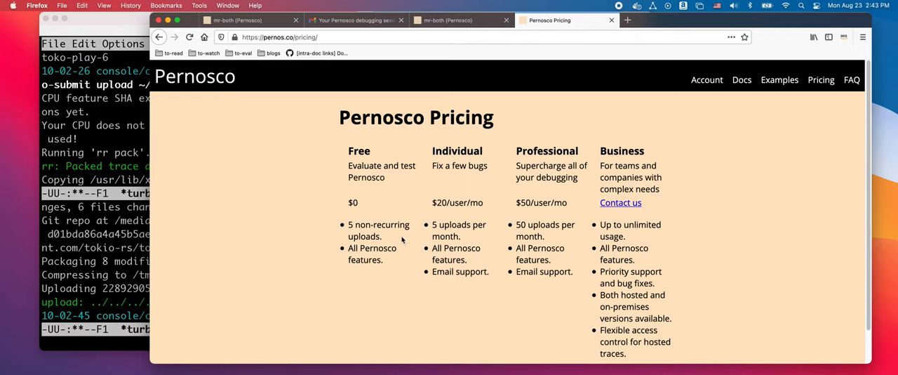
pyautogui.moveTo(504, 262)
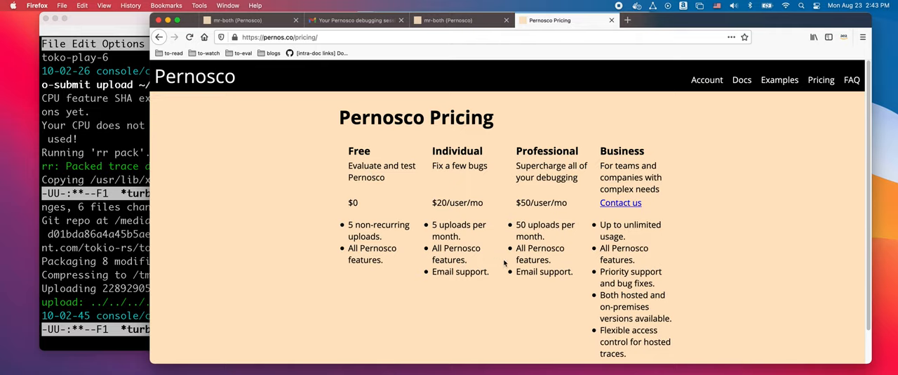
pyautogui.moveTo(393, 248)
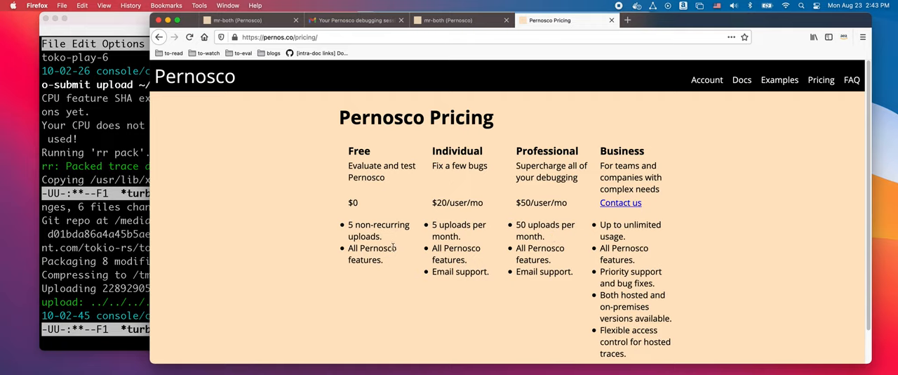
pyautogui.moveTo(546, 251)
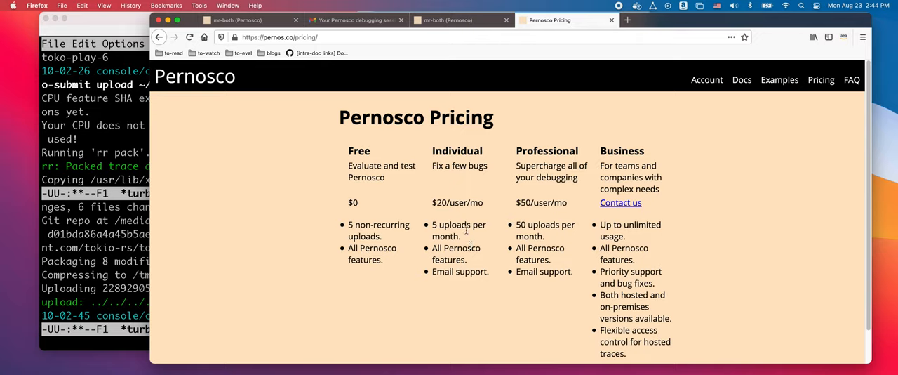
pyautogui.moveTo(467, 231)
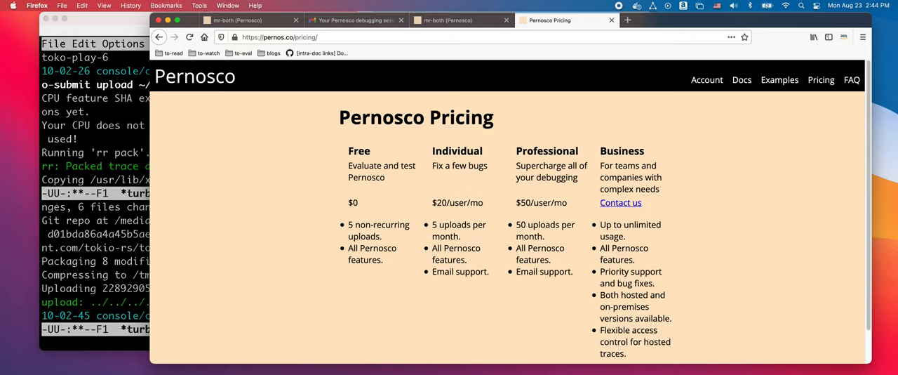
pyautogui.moveTo(770, 108)
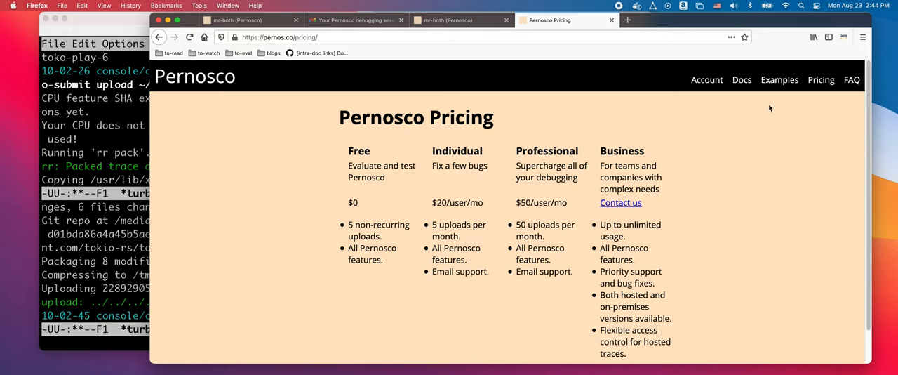